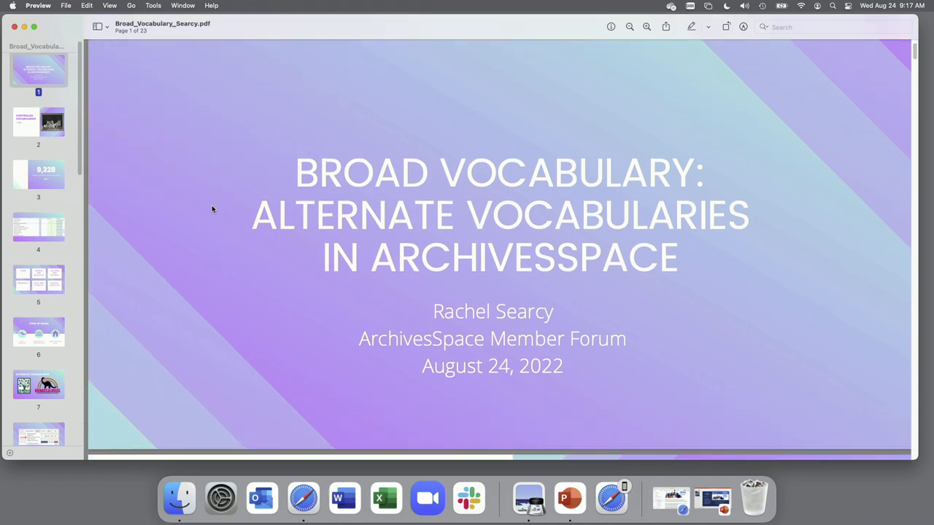
Step: Scroll from the title slide down to page 2, 'Controlled Vocabularies', with the kitten photo
scroll("down", 3)
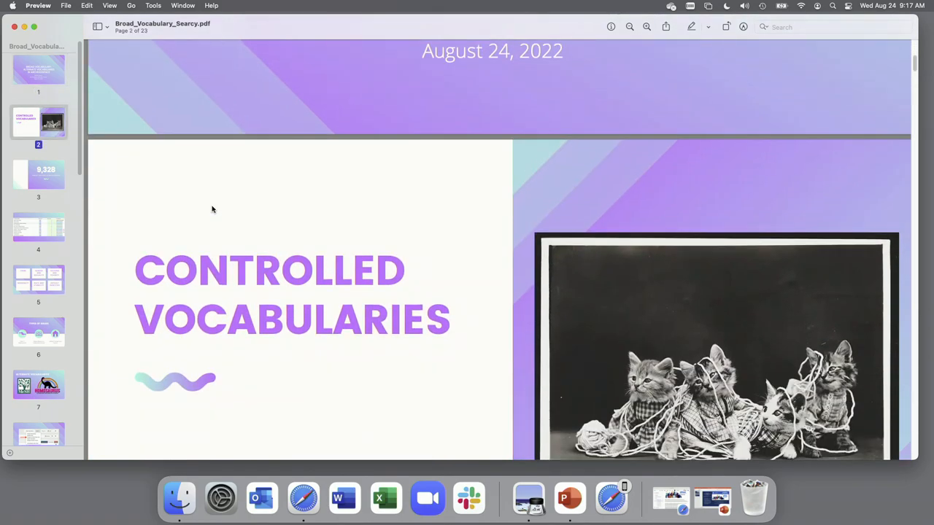
scroll("down", 3)
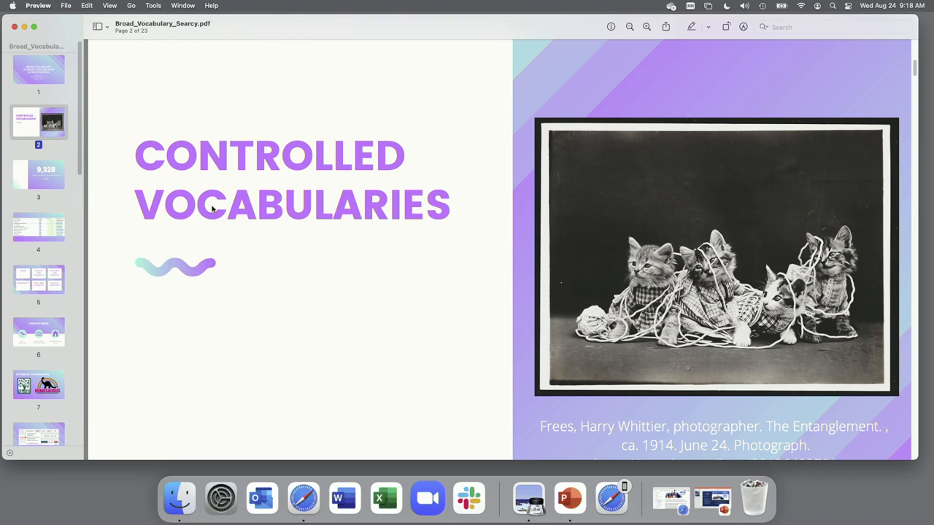
Step: Scroll down to page 3, the slide reporting 9,328 subject records in ArchivesSpace
scroll("down", 3)
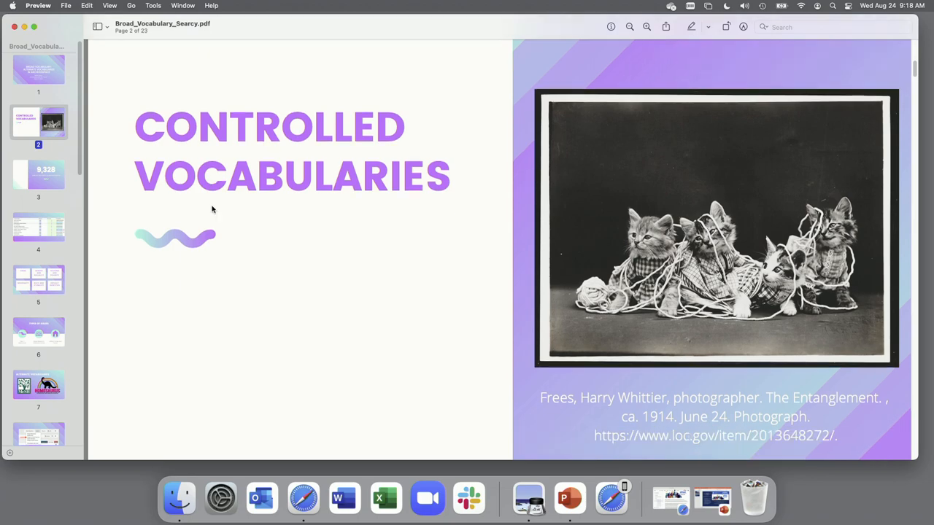
scroll("down", 3)
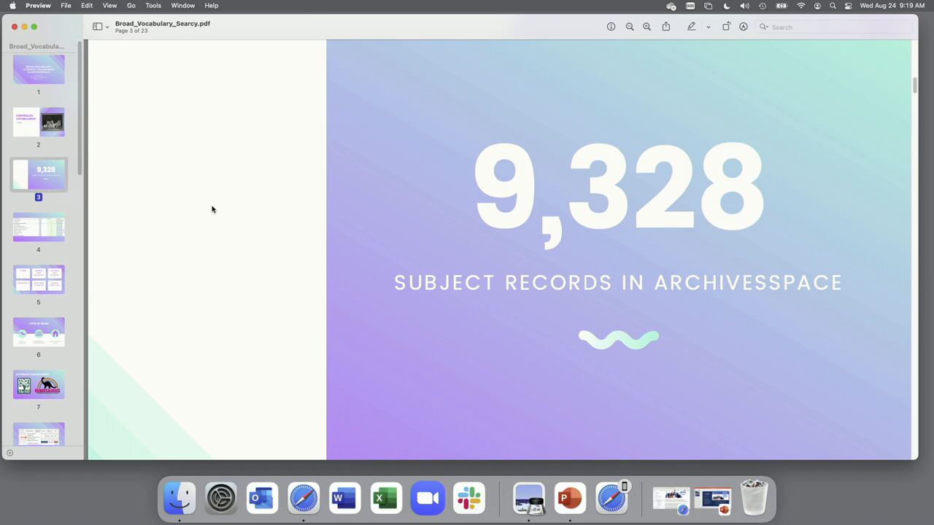
mouse_move(51, 222)
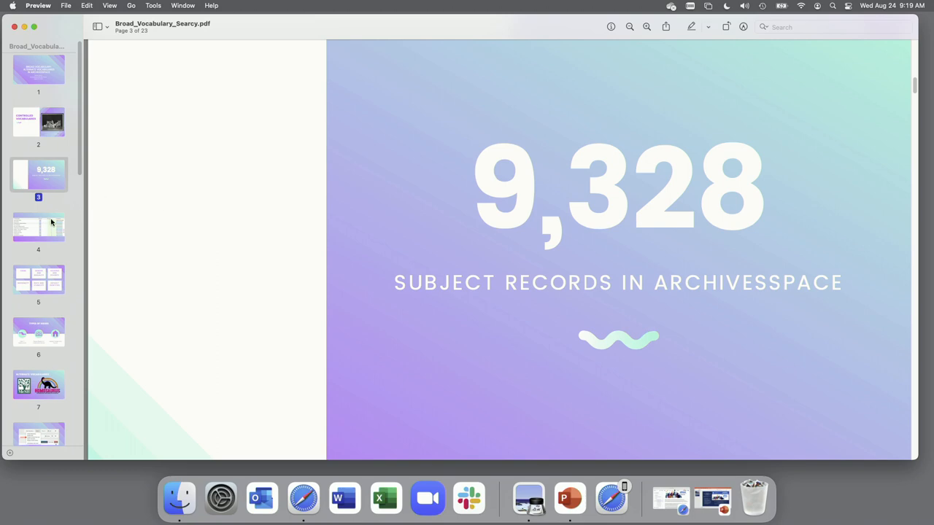
Step: Jump to page 4, the table of harmful LCSH subject headings by topical area
left_click(38, 226)
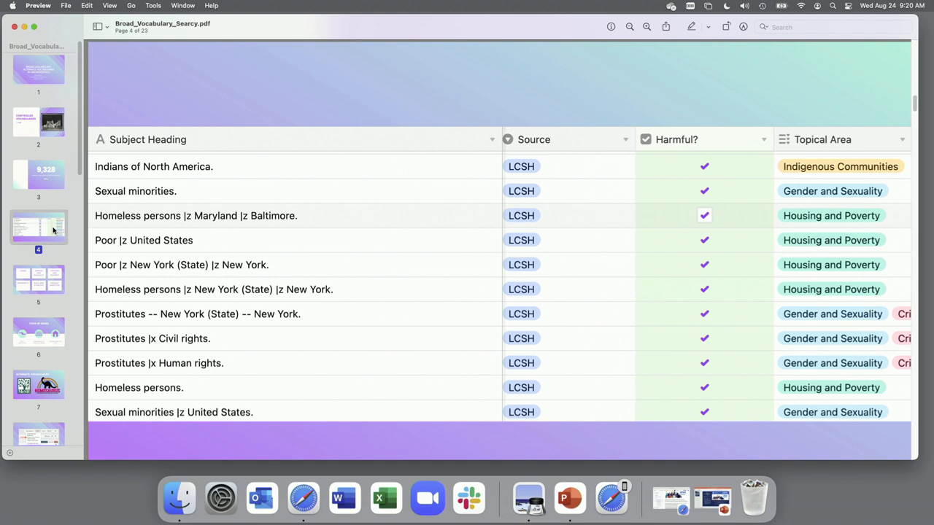
mouse_move(22, 273)
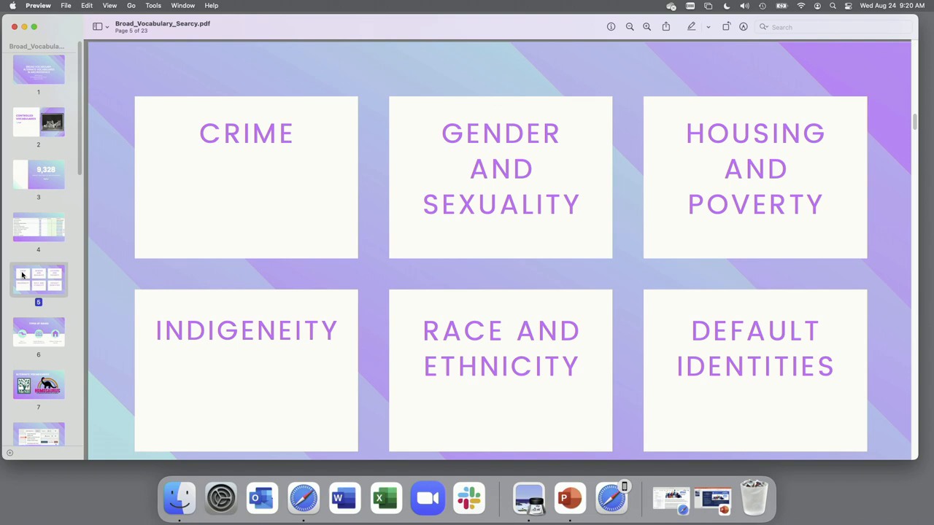
Step: Open page 6, 'Types of Issues', listing three categories of remediation approaches
left_click(38, 331)
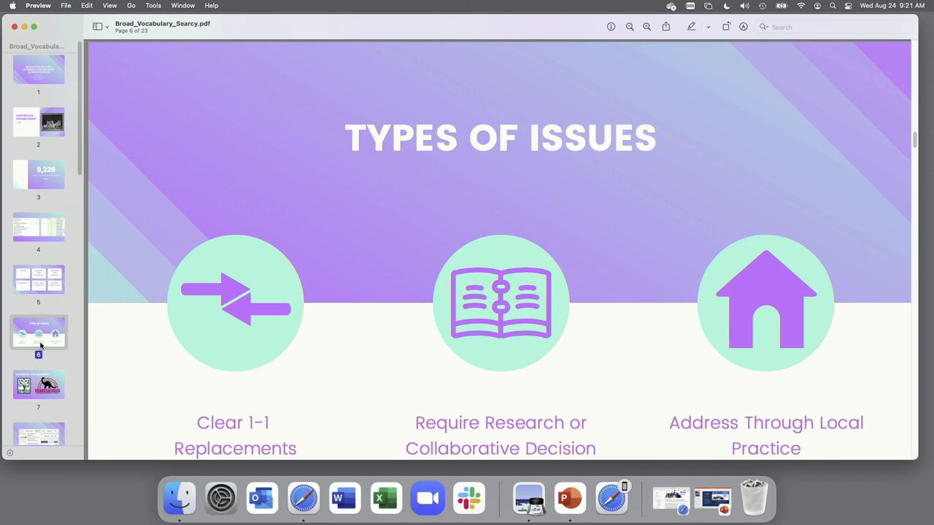
Step: Display page 7, 'Alternate Vocabularies', with the MeSH and Homosaurus logos
left_click(38, 386)
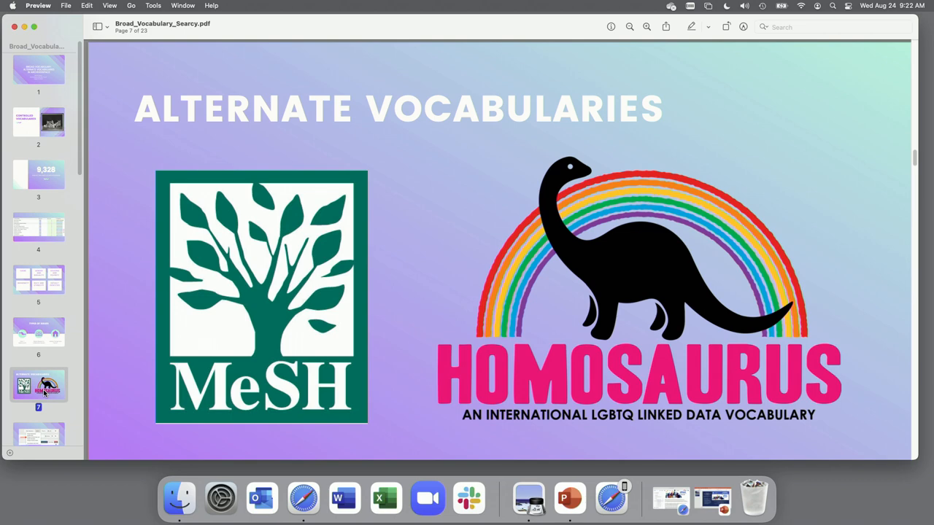
Step: Go to page 8 on managing controlled value lists, then scroll the sidebar toward page 9
left_click(38, 437)
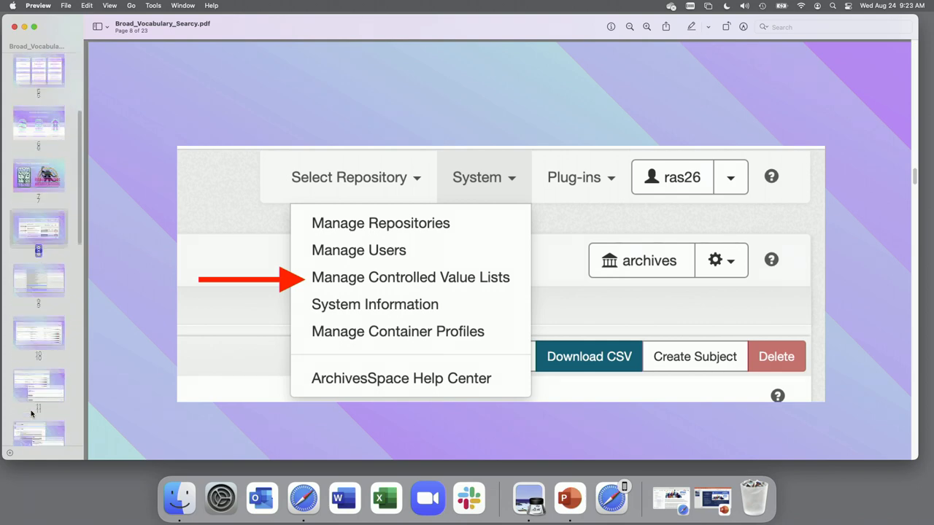
scroll("down", 3)
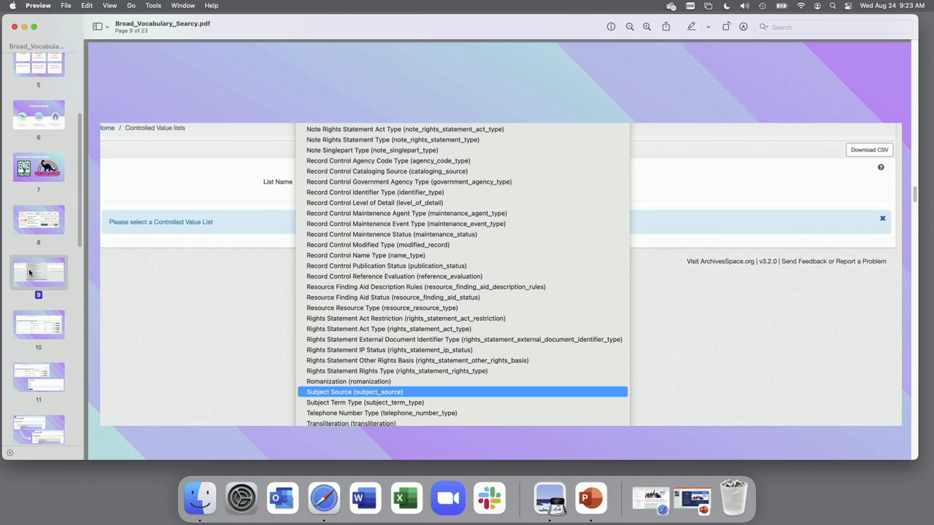
Step: Page forward to page 11, the Subject Source list with a 'homoit' Create Value form
left_click(354, 392)
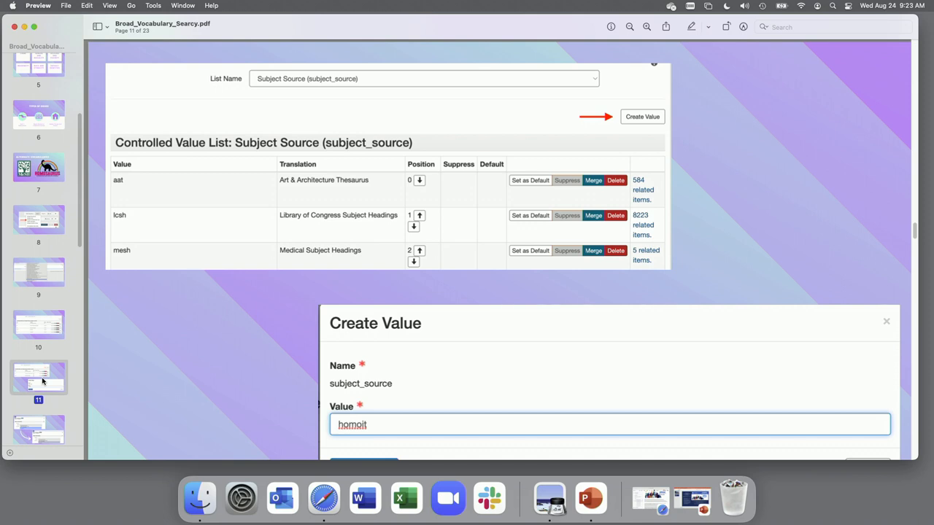
Step: Scroll the thumbnail sidebar down toward page 14, the subject_source listing with homoit: Homosaurus
scroll("down", 3)
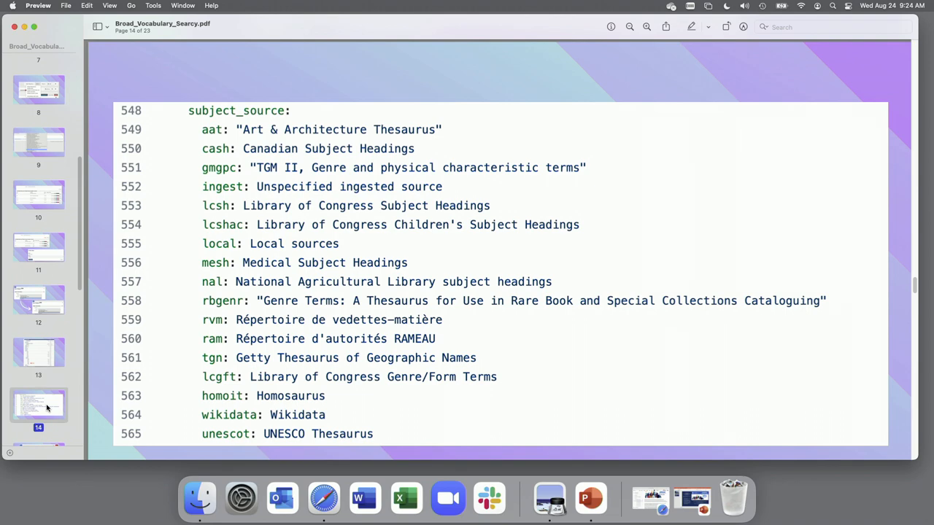
scroll("down", 3)
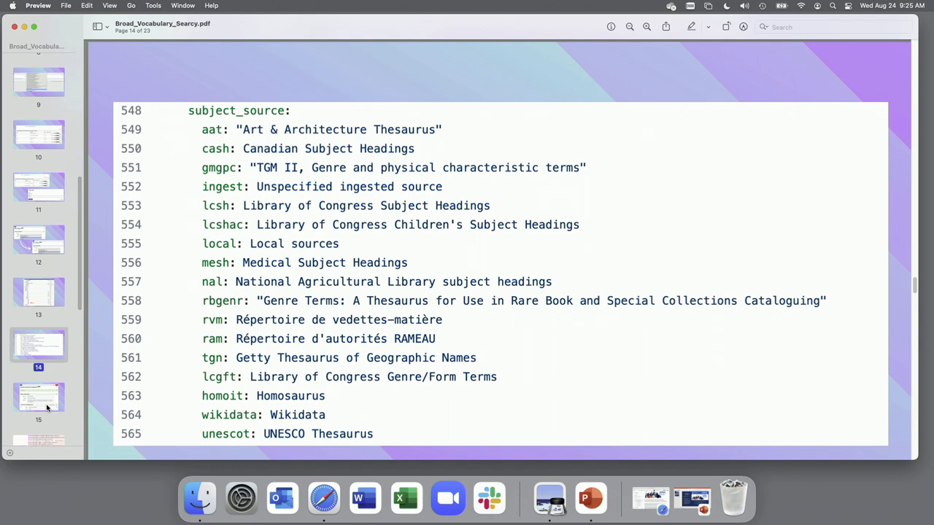
Step: Scroll down to page 15, the 'Undocumented immigrants' record sourced from Medical Subject Headings
scroll("down", 3)
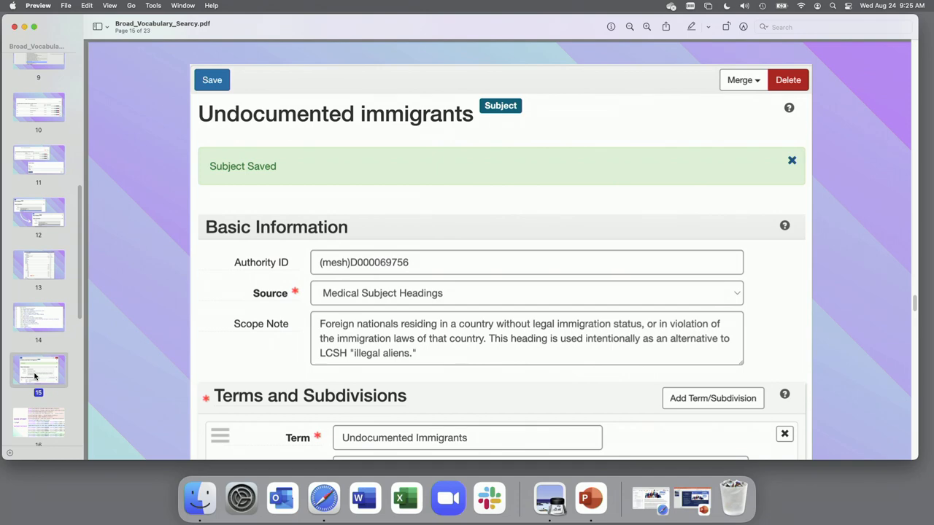
scroll("down", 3)
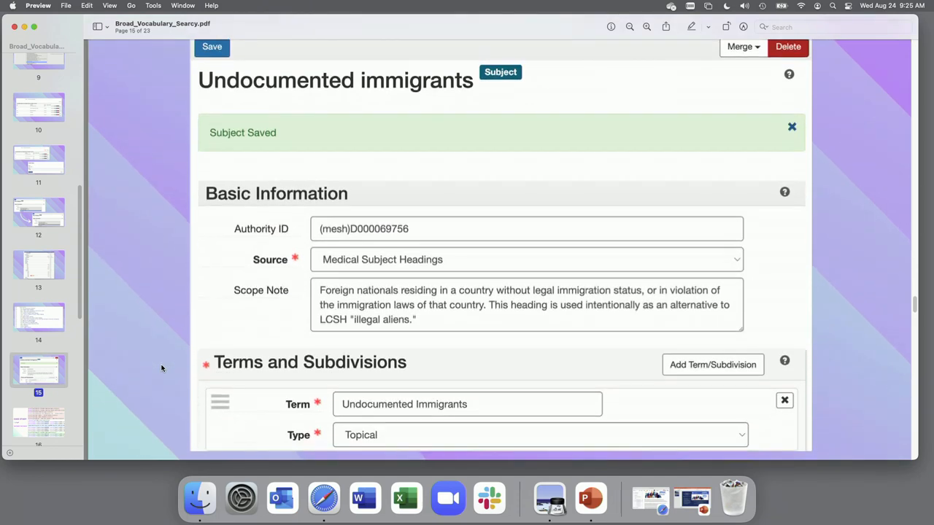
scroll("down", 3)
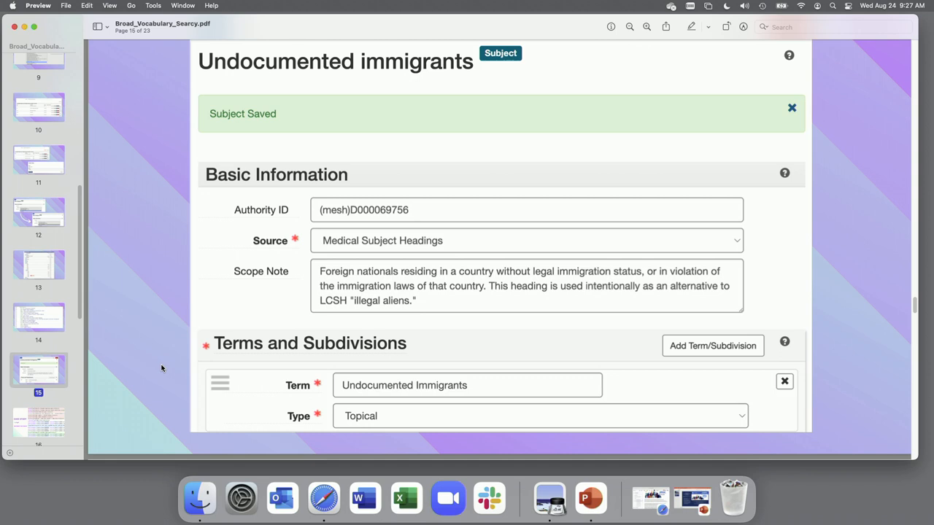
scroll("down", 3)
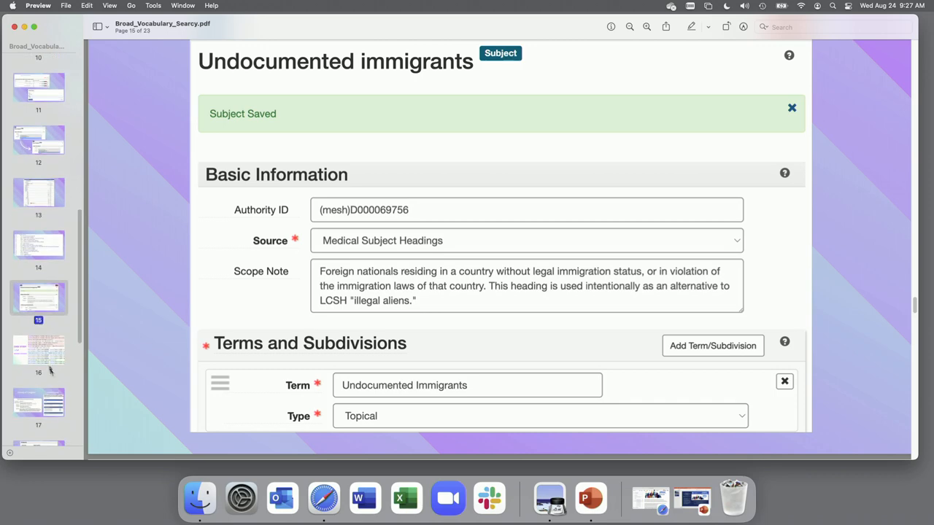
Step: Jump to page 16, the GAPIMNY Records case study with LCSH and homoit codes
left_click(38, 350)
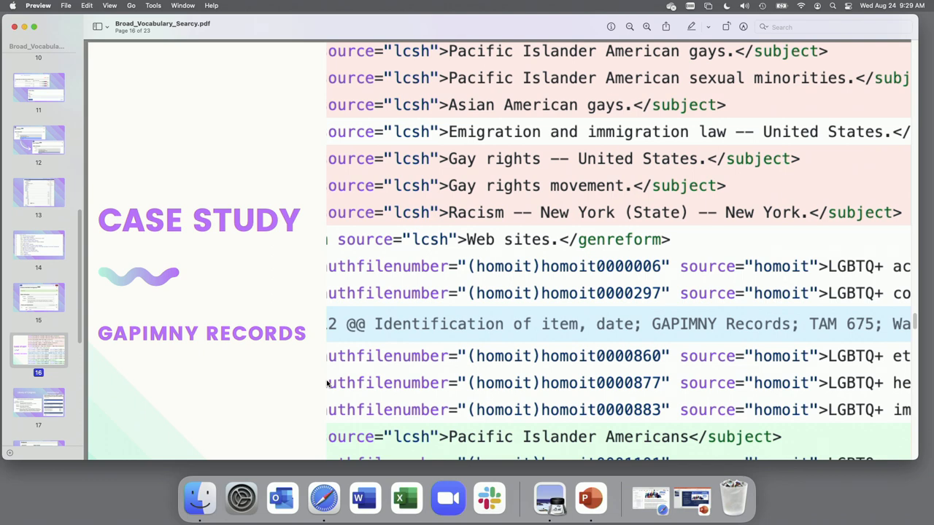
Step: Page through the sidebar thumbnails from slide 17 (Library of Congress vs. Homosaurus) onward
left_click(38, 403)
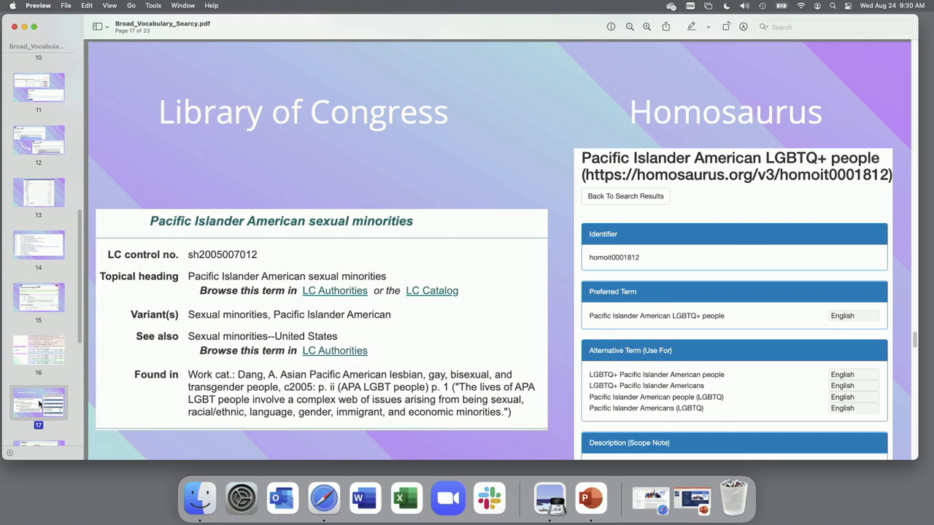
scroll("down", 3)
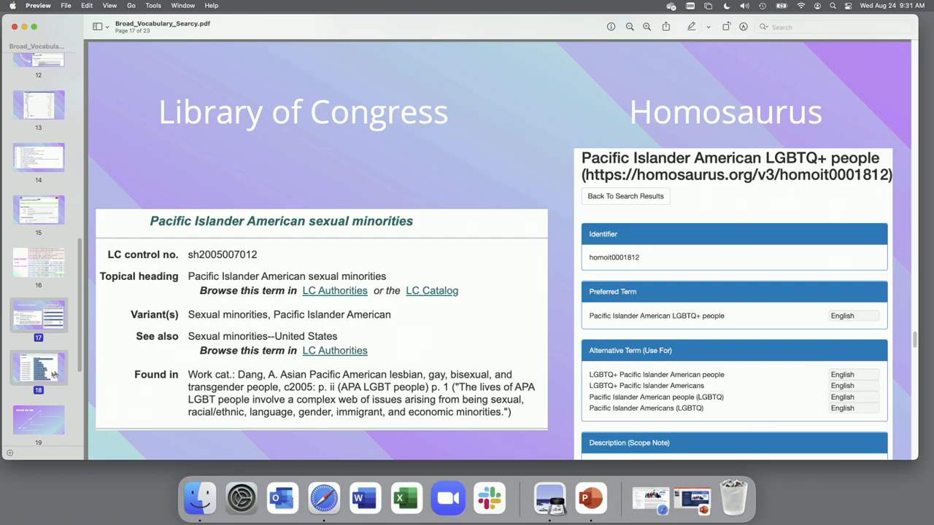
mouse_move(420, 377)
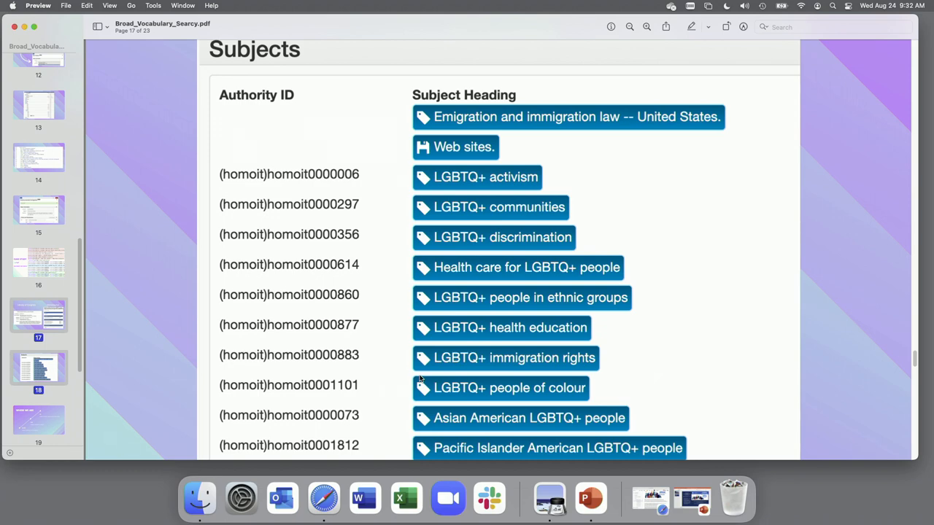
left_click(37, 420)
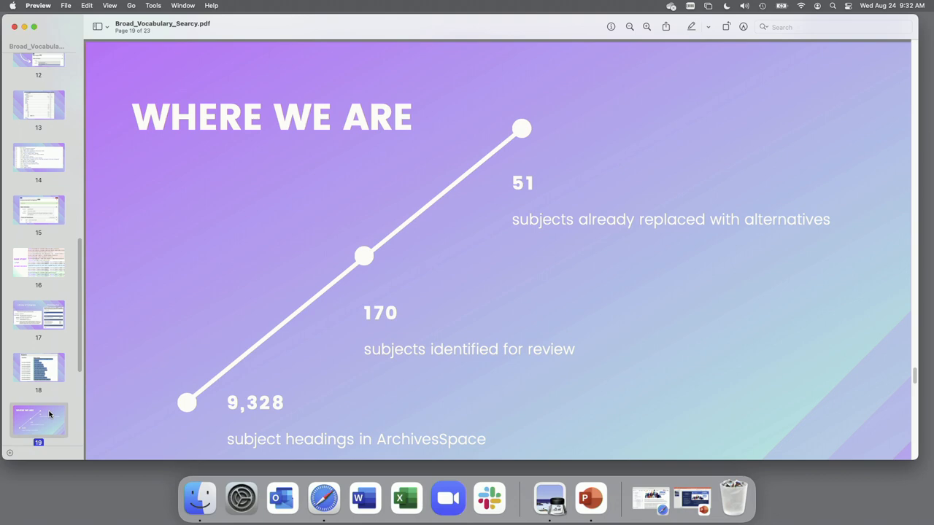
Step: Scroll the thumbnails and select slide 20, the original/current term table
scroll("down", 3)
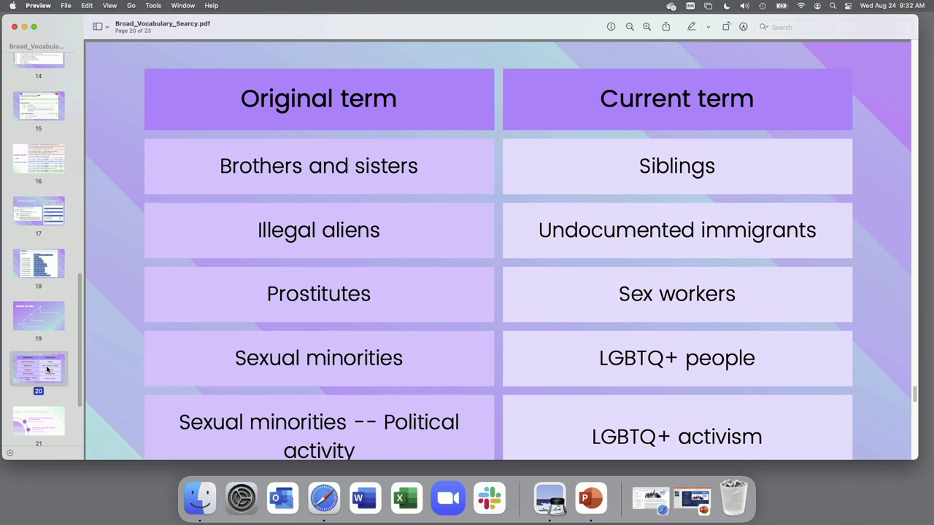
mouse_move(27, 432)
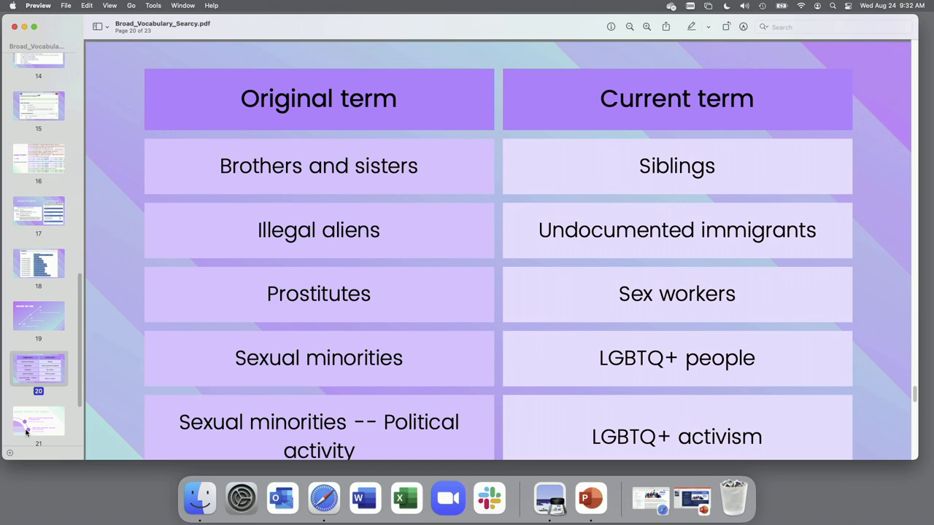
left_click(38, 421)
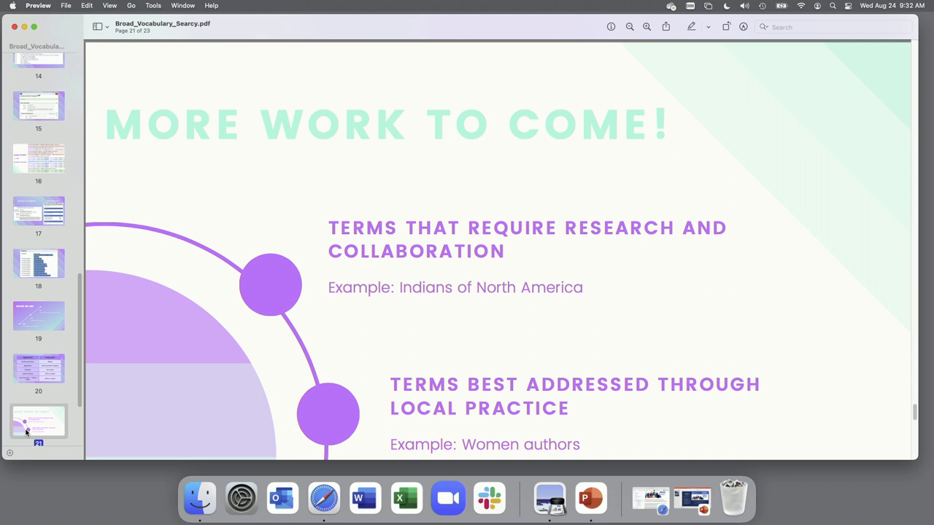
Step: Scroll the thumbnails and jump to slide 21, More Work to Come!
scroll("down", 3)
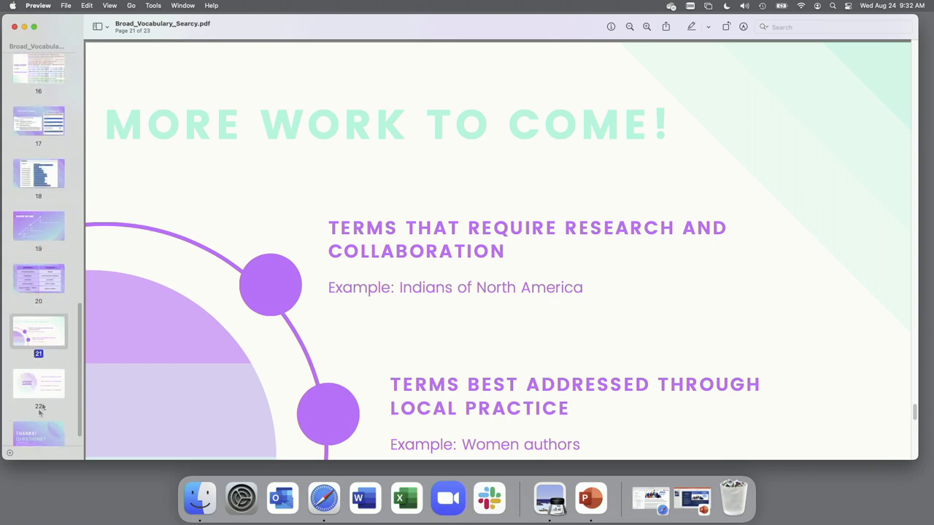
left_click(39, 383)
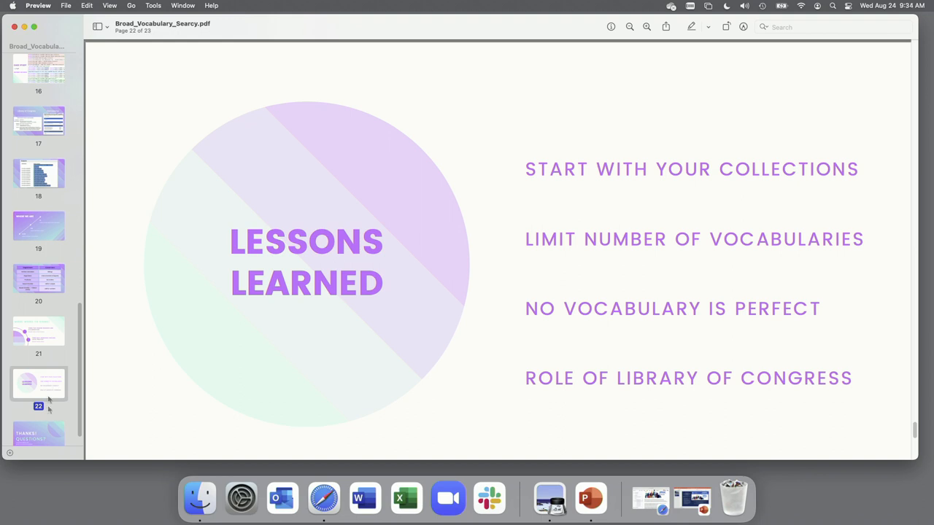
Step: Select the final thumbnail, the Thanks! Questions? slide
left_click(38, 433)
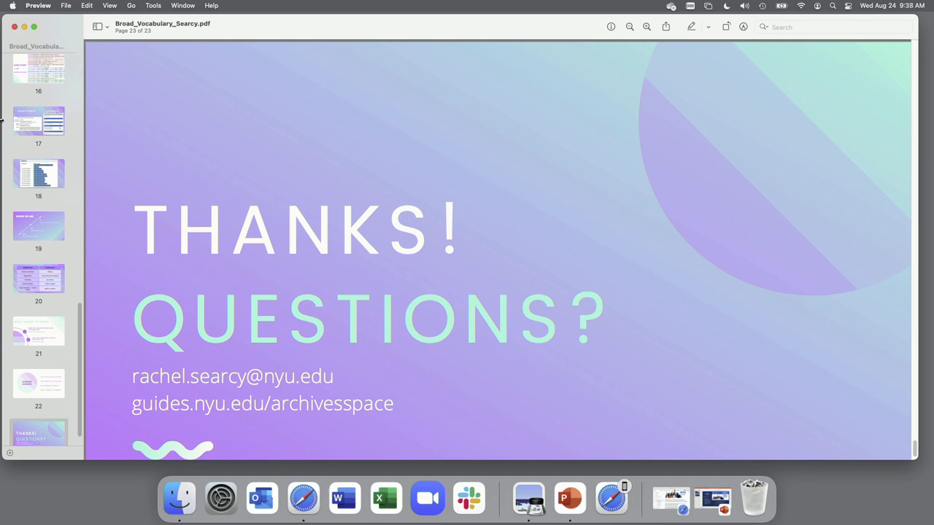
mouse_move(12, 27)
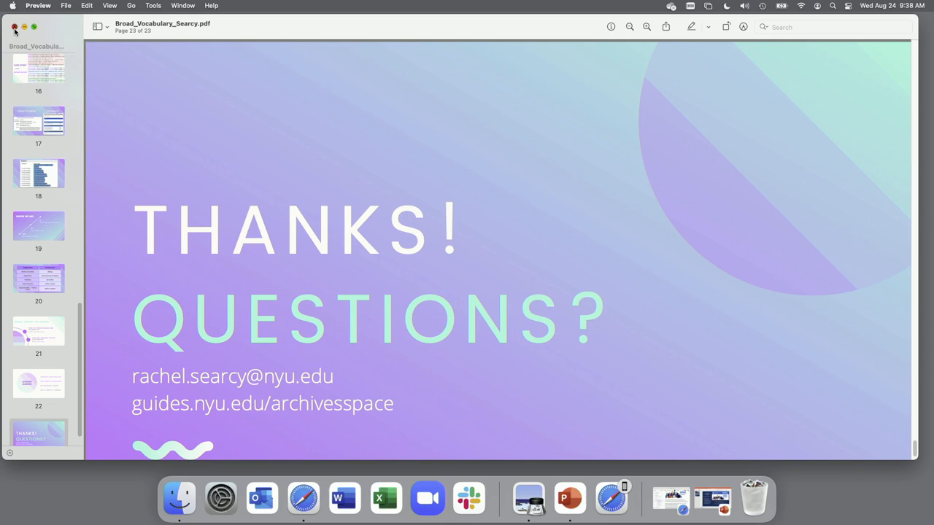